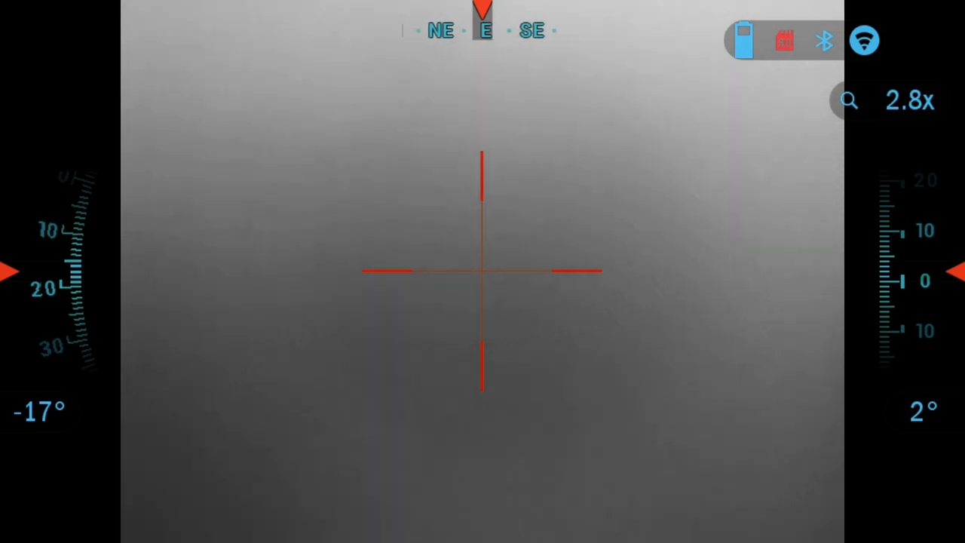
Raise magnification from 2.8x to 3.5x and bring up the shortcut carousel on System Settings
click(854, 102)
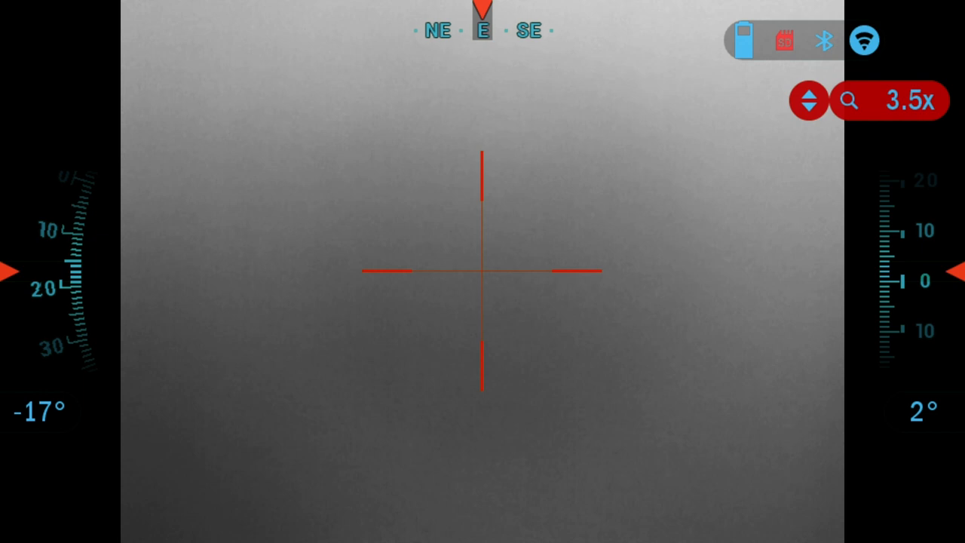
click(808, 95)
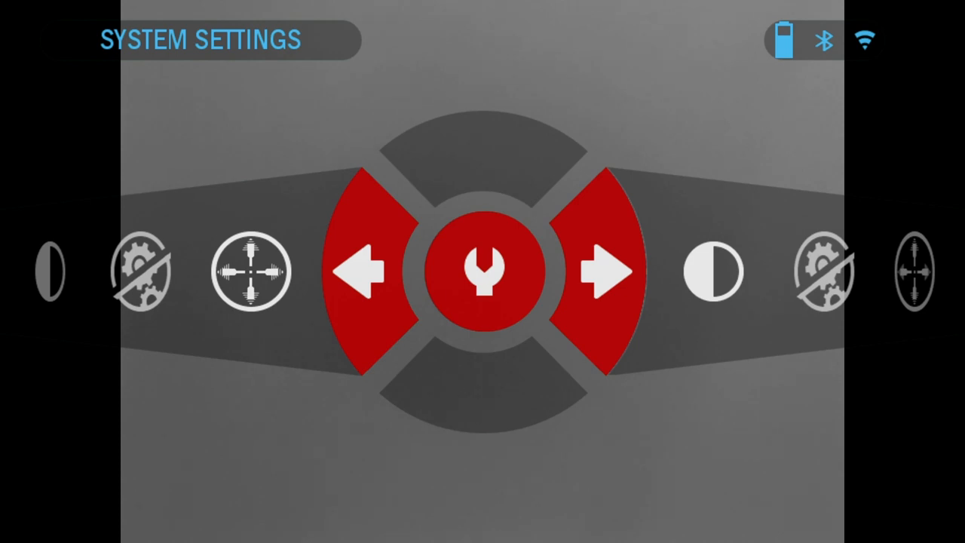
Cycle the shortcut carousel past Zero Reticle to land on Advanced Shortcut
click(602, 272)
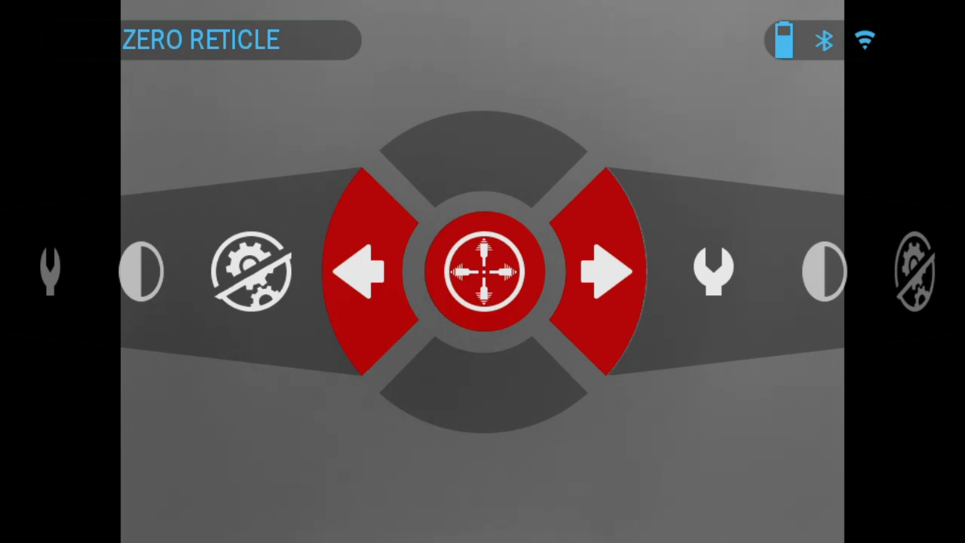
click(600, 272)
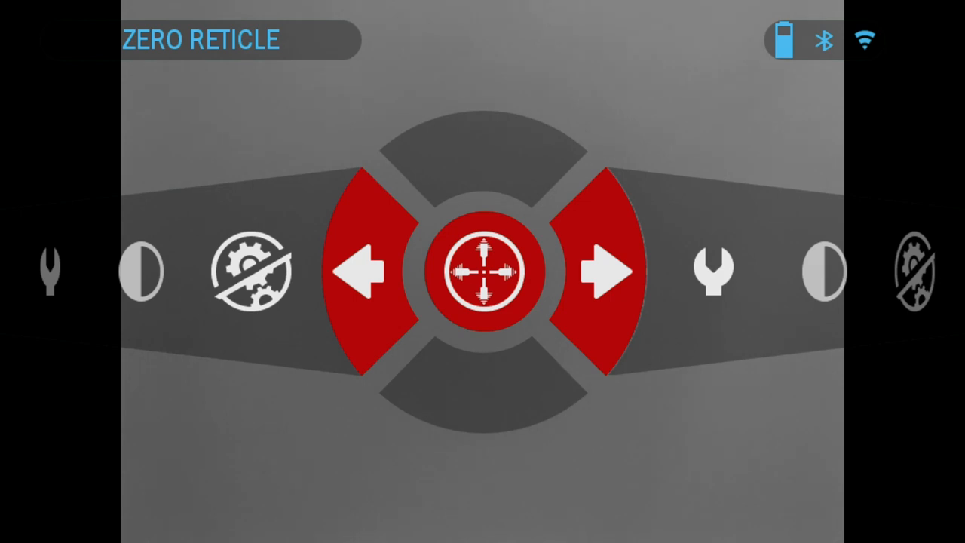
click(600, 272)
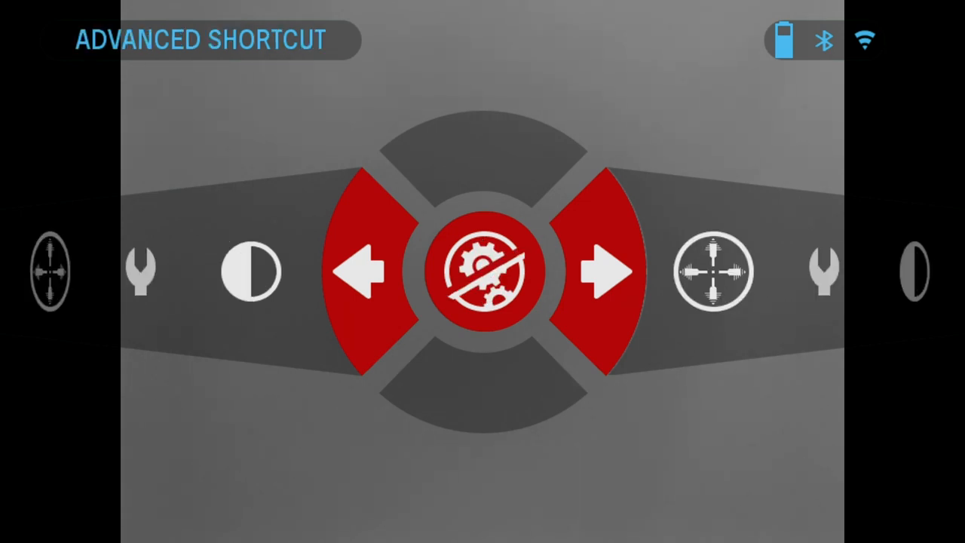